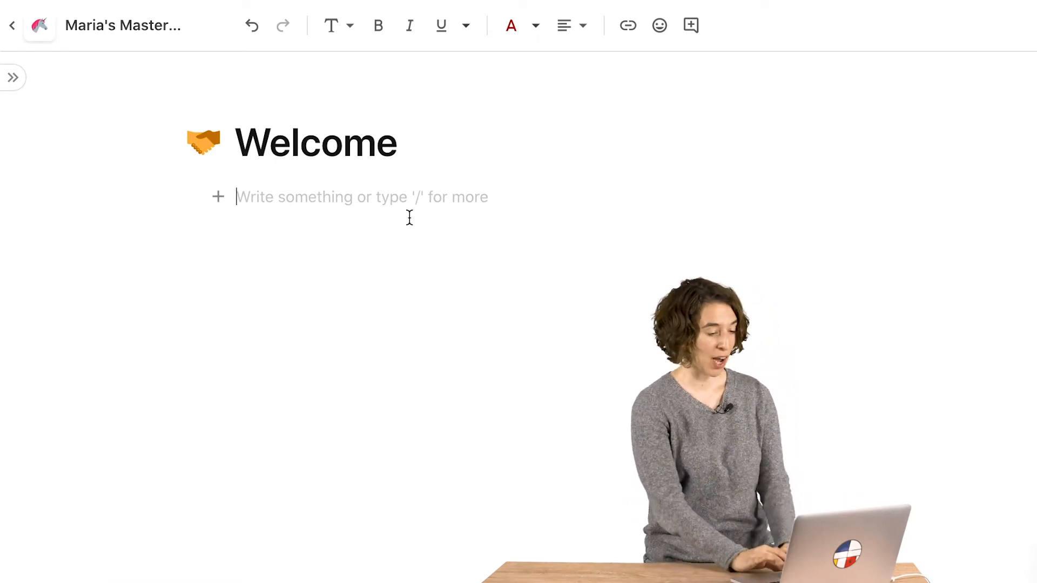
mouse_move(423, 242)
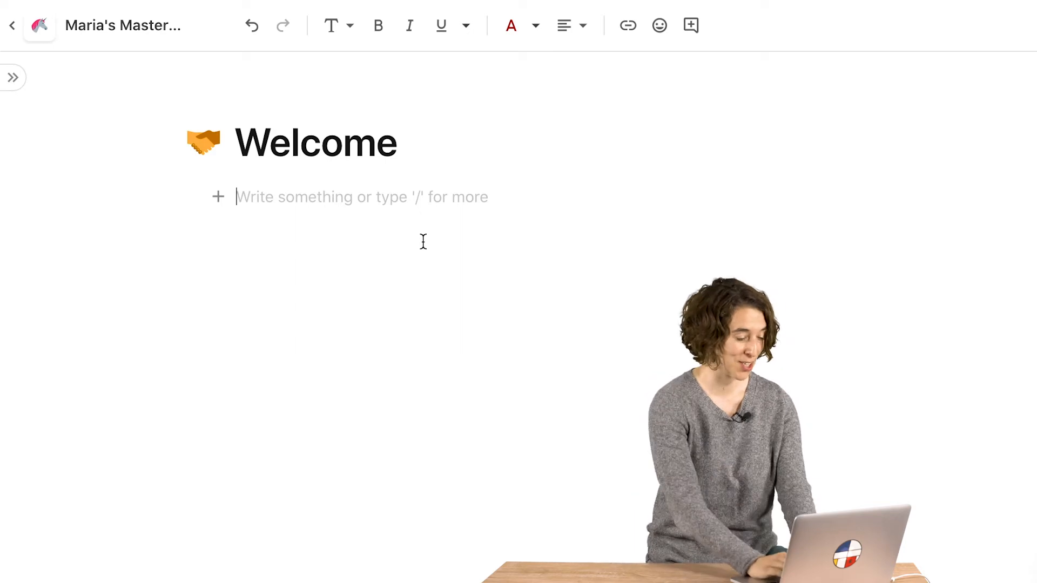
- Write the greeting "We're so glad you're here" under the Welcome title
type("We're so glad you're")
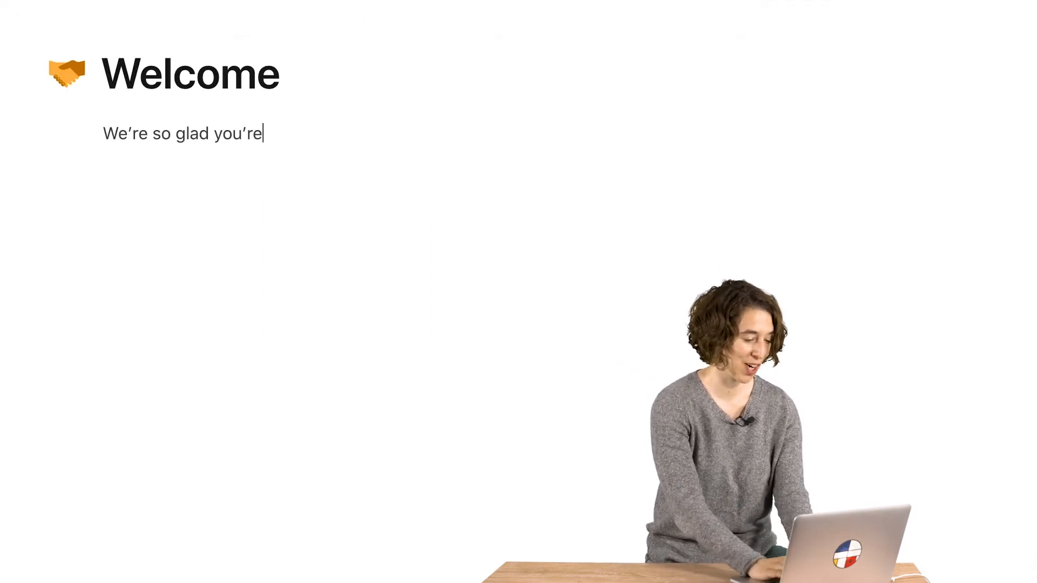
type("here @Maria Marquis !")
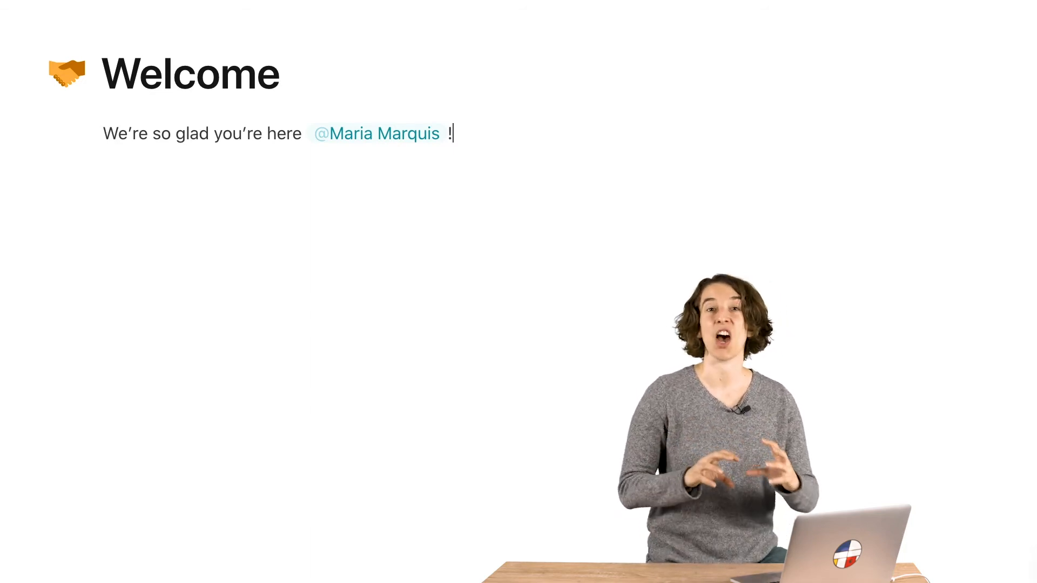
mouse_move(53, 112)
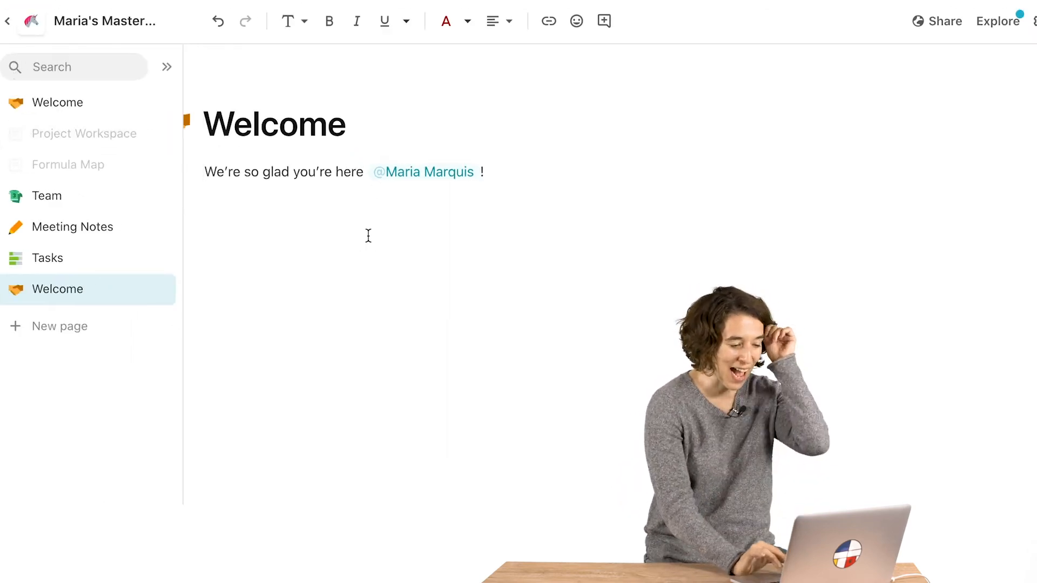
- Insert the Topic Voting template on a new line below the greeting via /topic
left_click(166, 65)
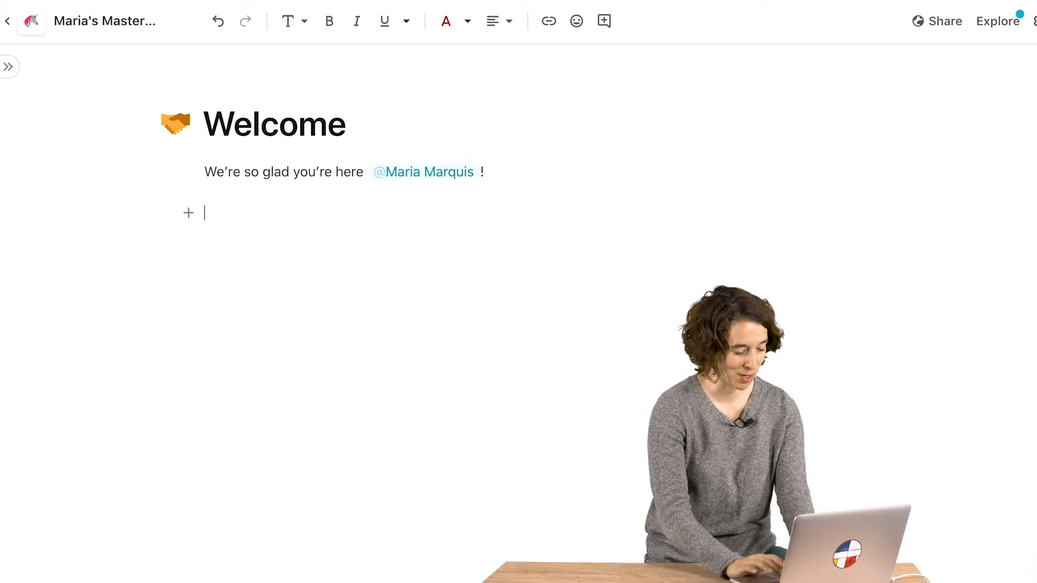
type("/topic")
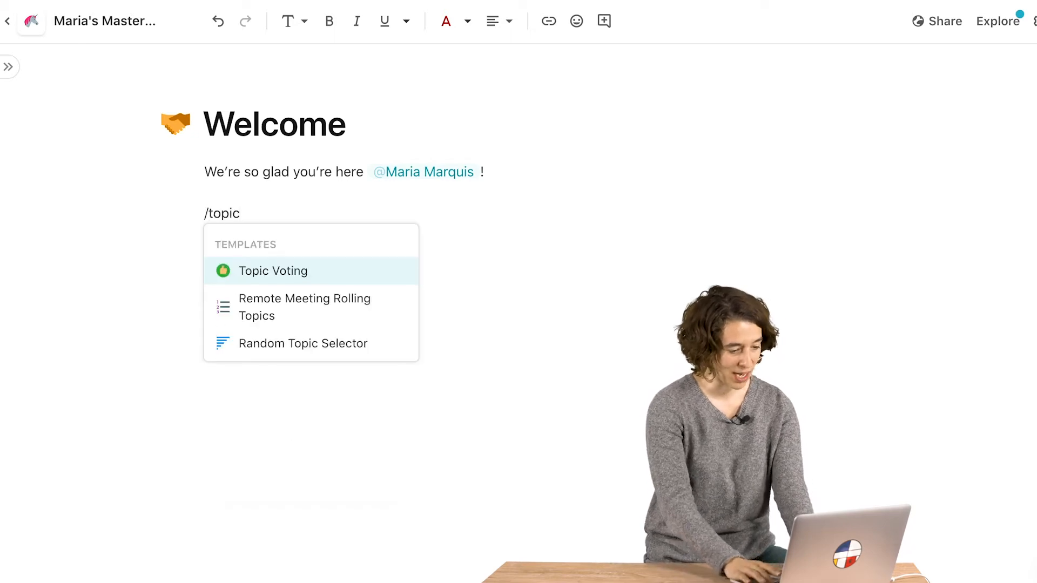
left_click(273, 270)
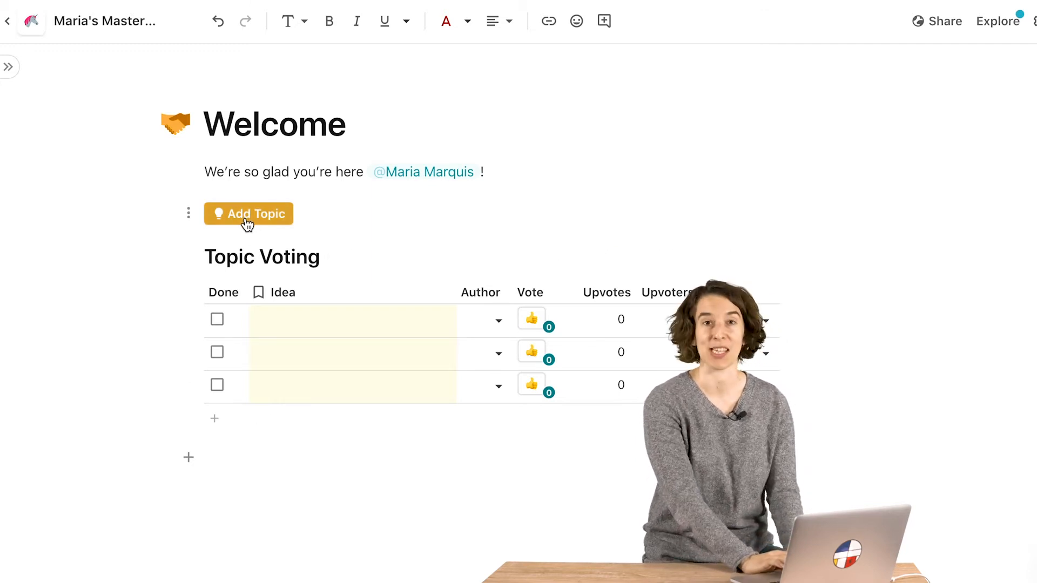
- Configure the Add Topic button's Set Values to fill the Author column for new rows
left_click(249, 214)
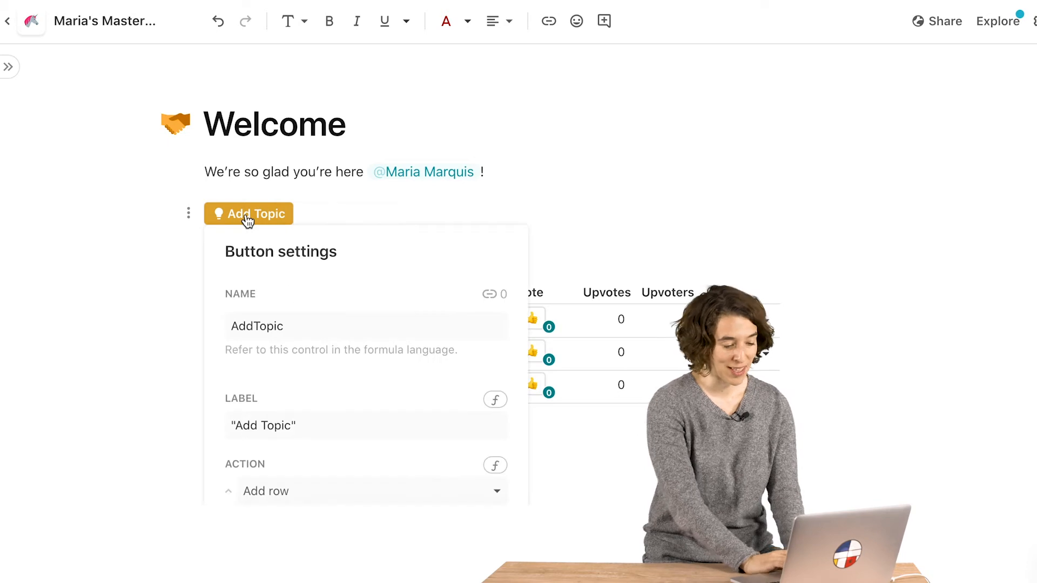
scroll("down", 3)
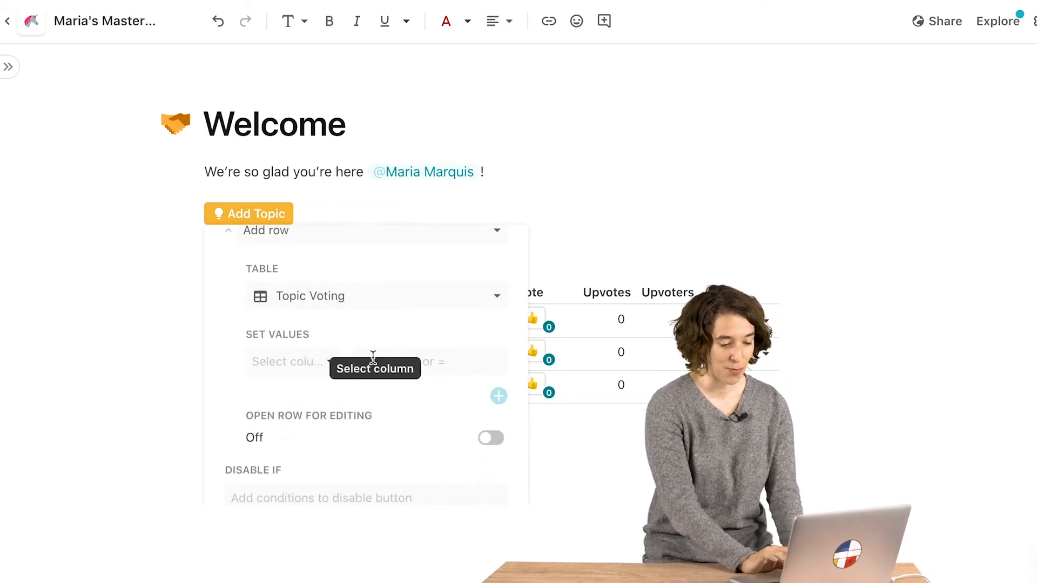
left_click(292, 362)
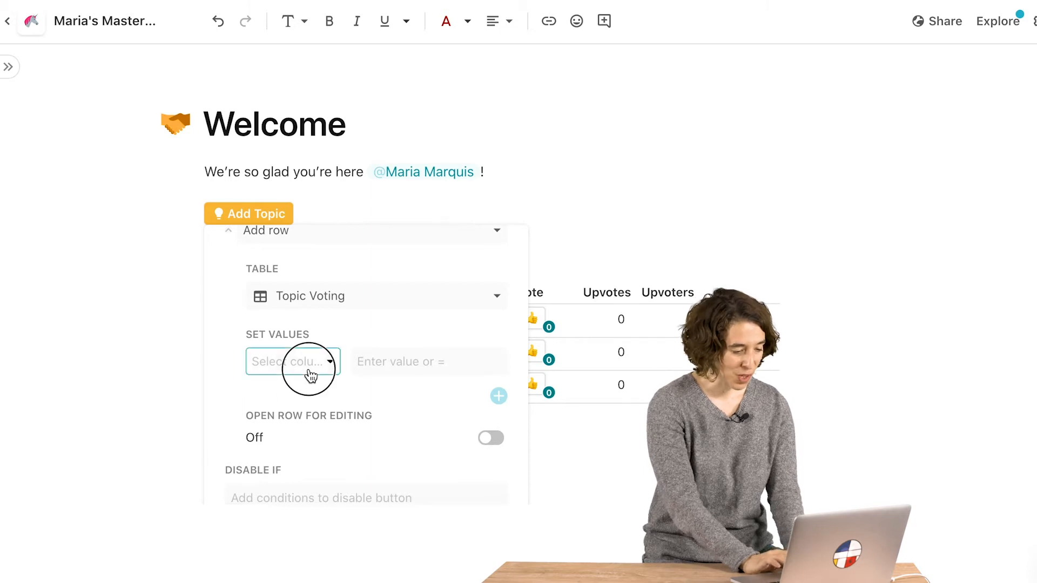
left_click(290, 361)
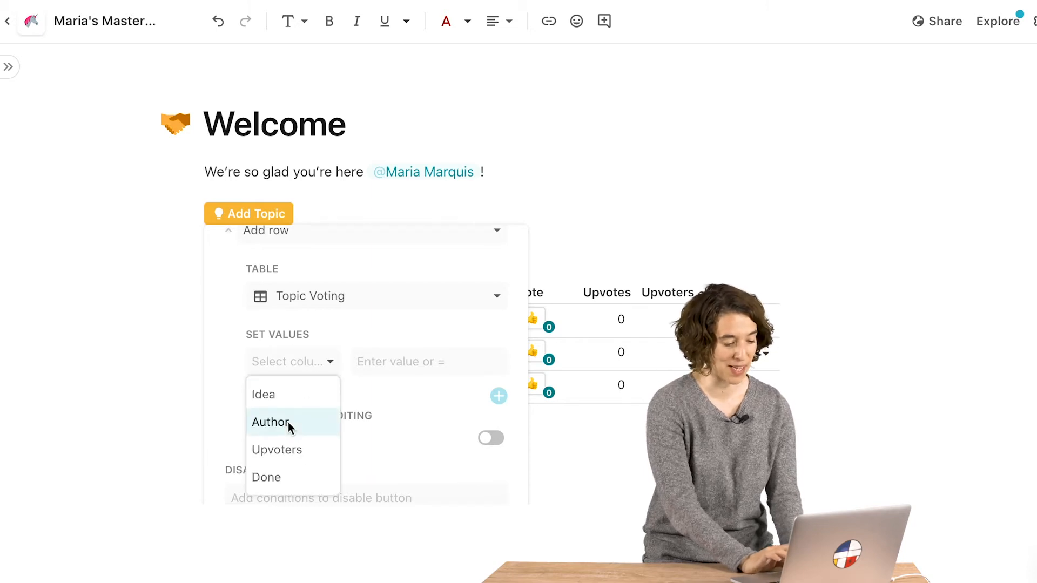
left_click(270, 422)
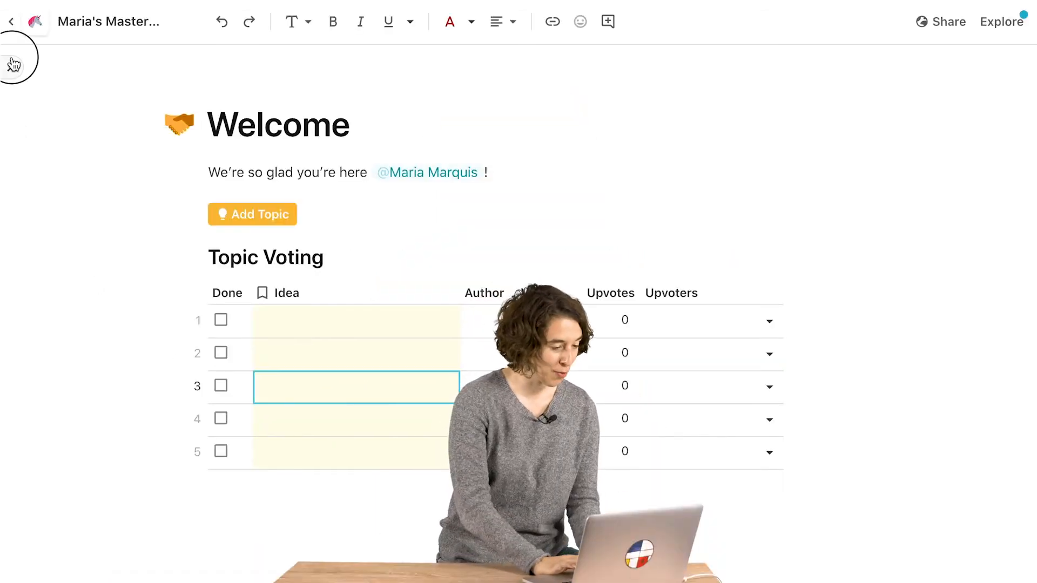
- Navigate to the Tasks page from the sidebar and bring its Task Table into view
left_click(11, 21)
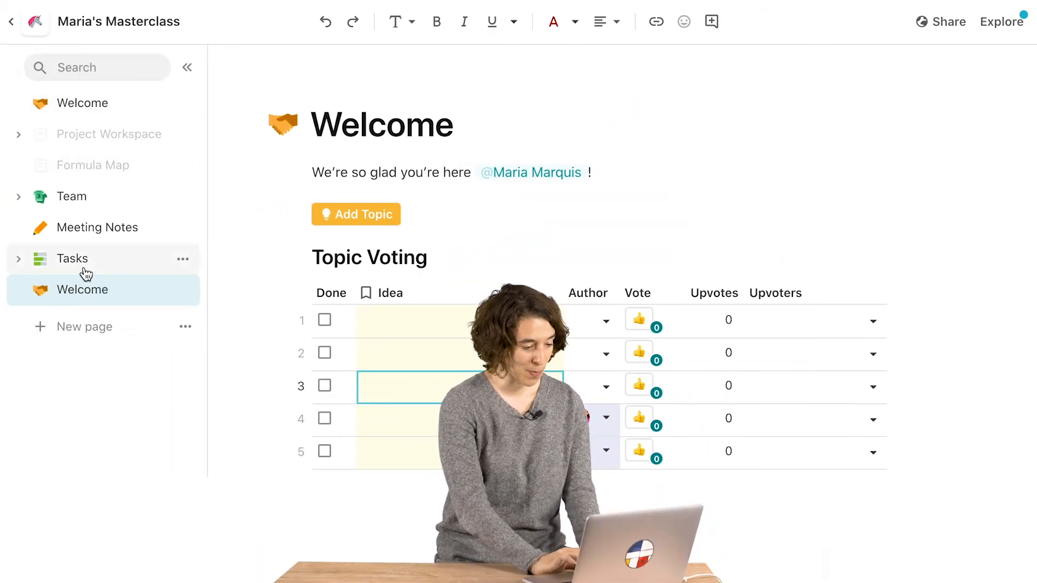
left_click(72, 259)
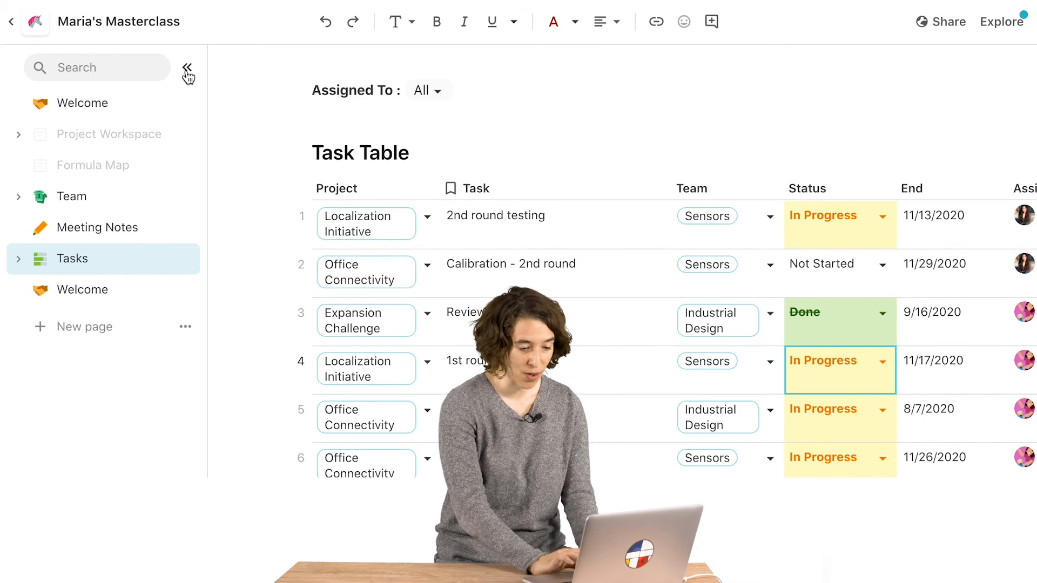
left_click(188, 69)
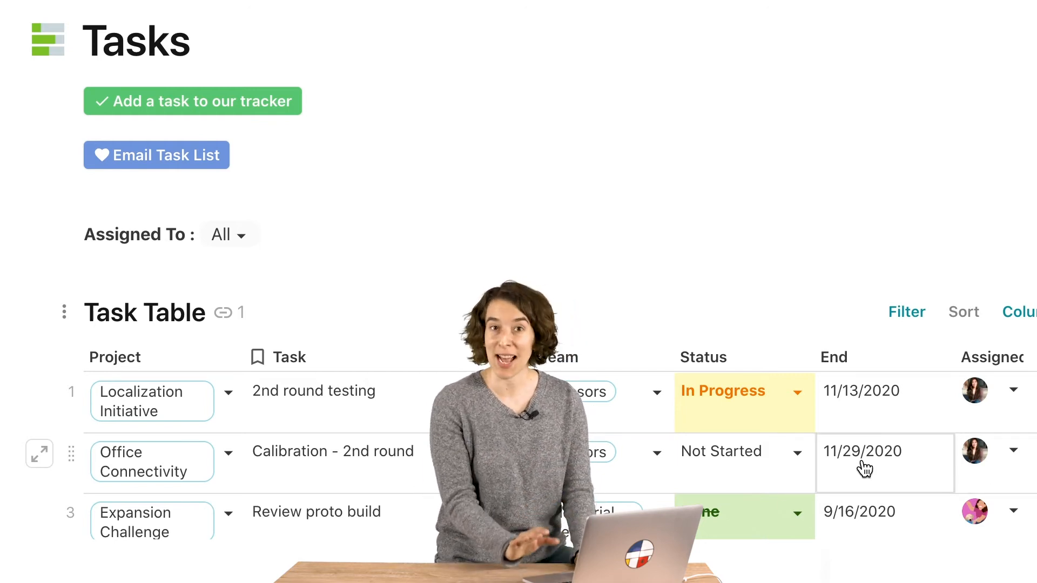
scroll("right", 3)
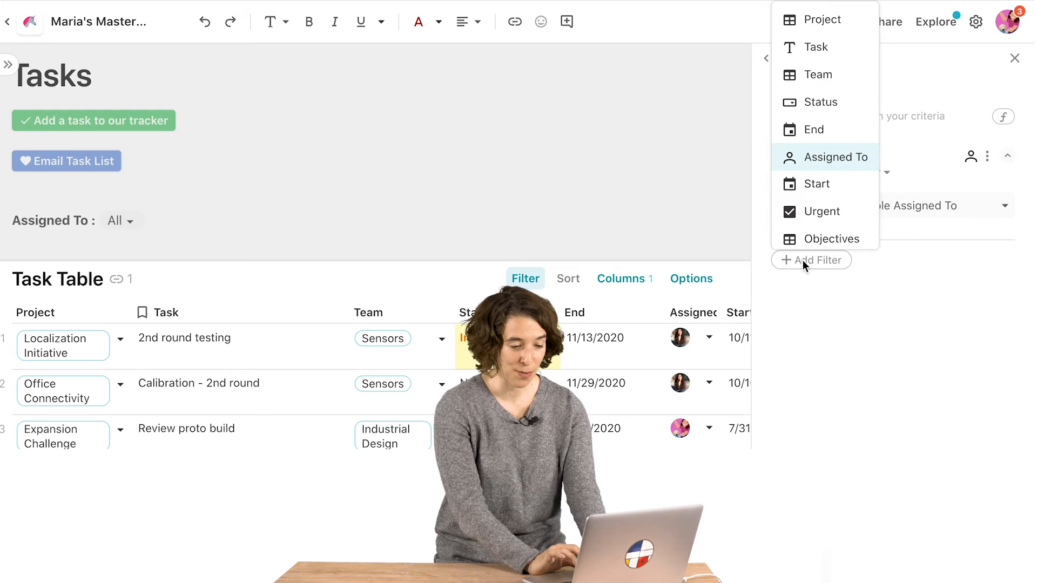
- Add an Assigned To filter limited to Current User and show it as a formula
left_click(838, 158)
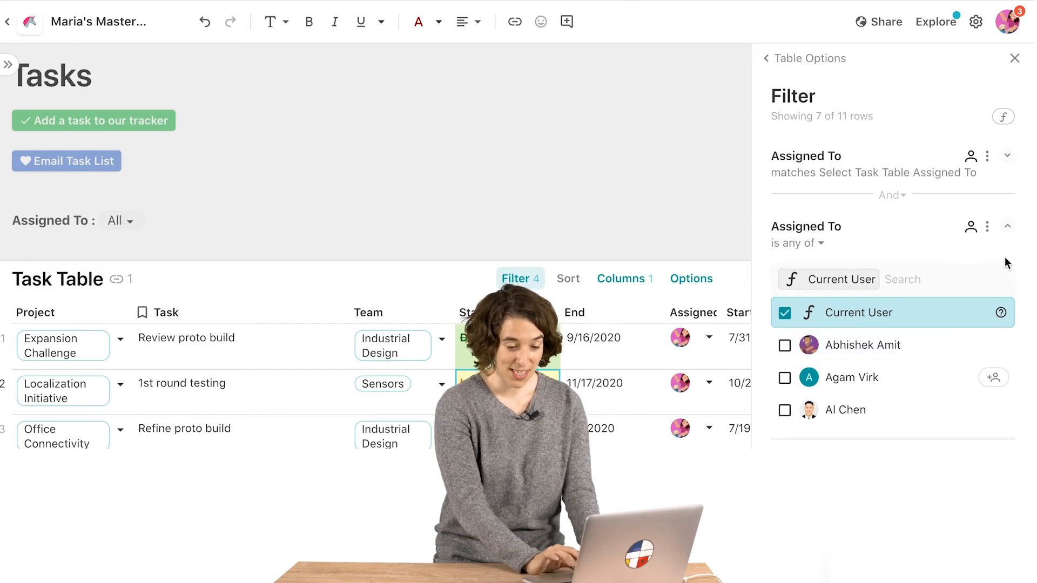
left_click(988, 225)
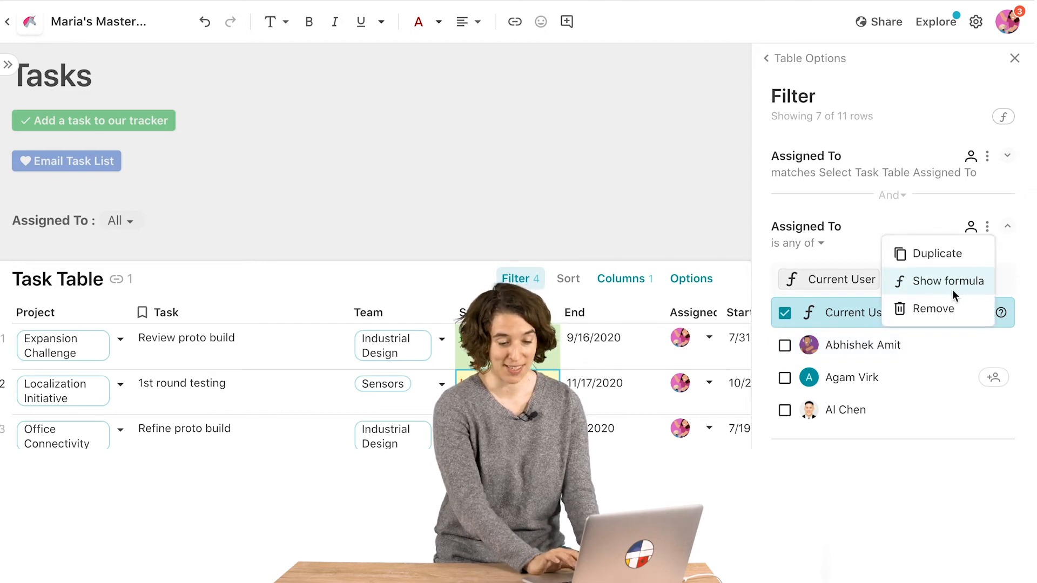
left_click(946, 281)
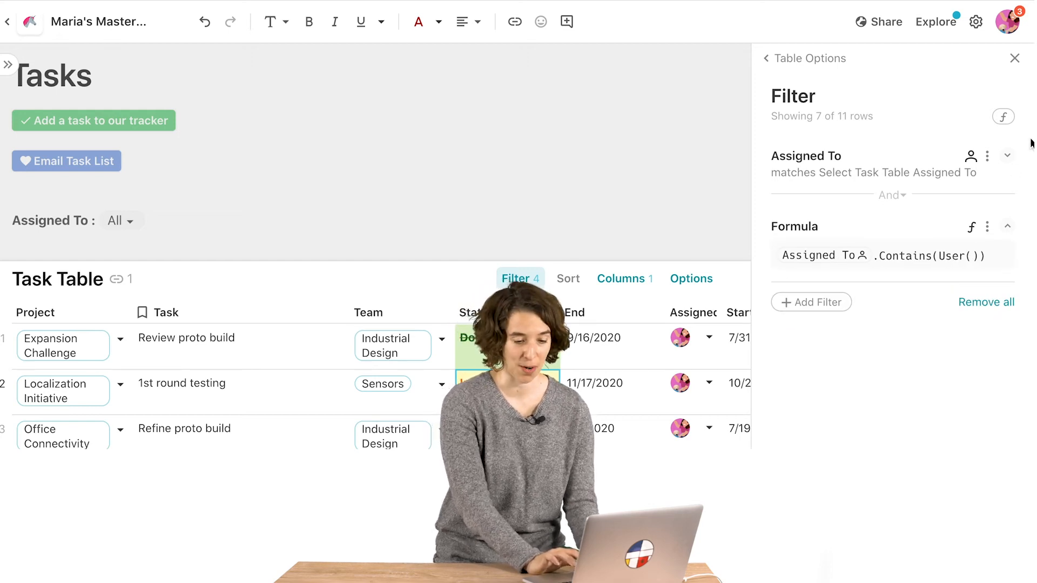
left_click(988, 156)
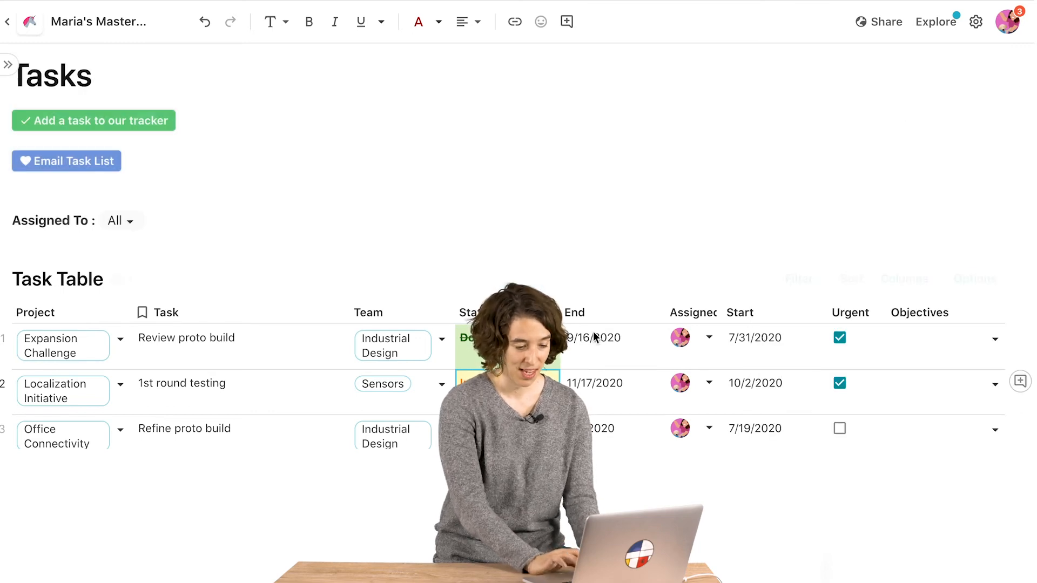
scroll("down", 3)
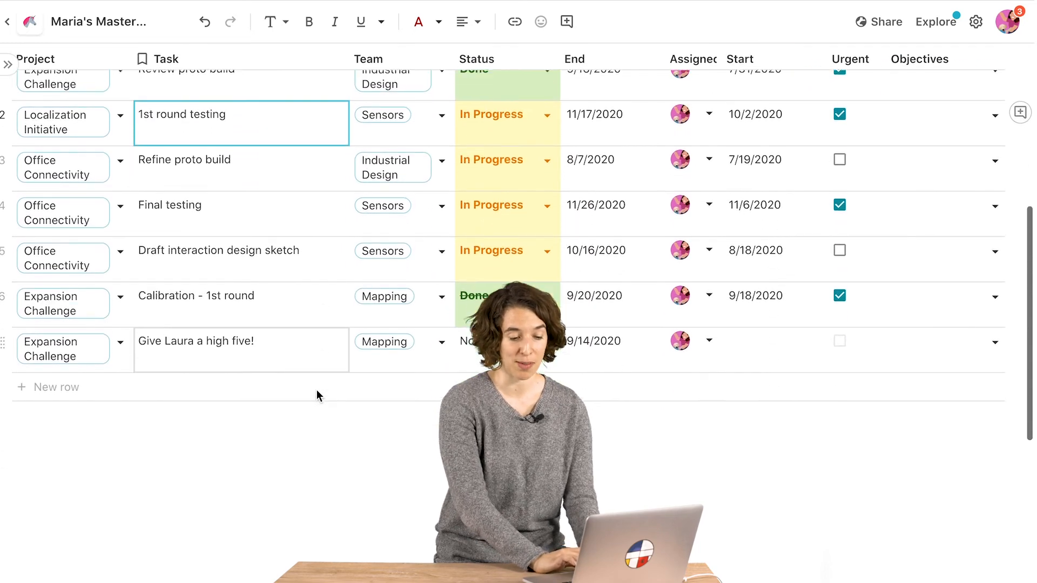
scroll("up", 3)
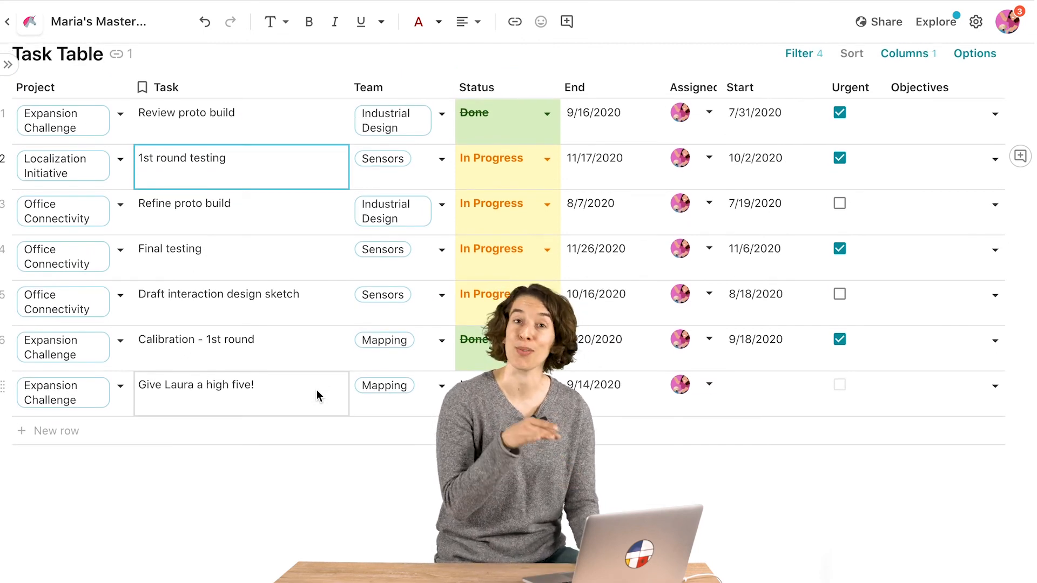
scroll("up", 3)
type("M")
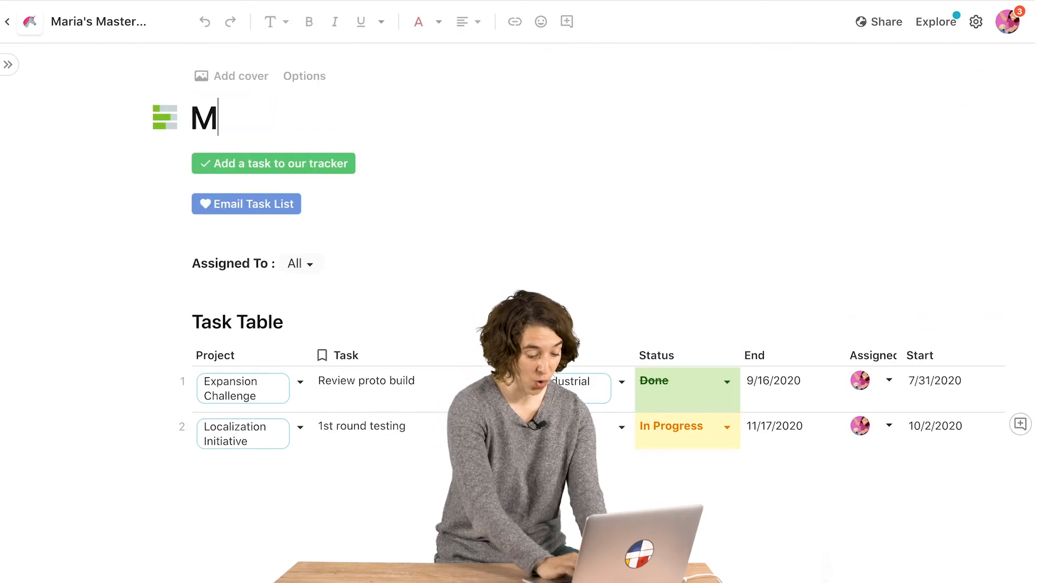
- Edit the page title so it reads "My Tasks"
type("y Tasks")
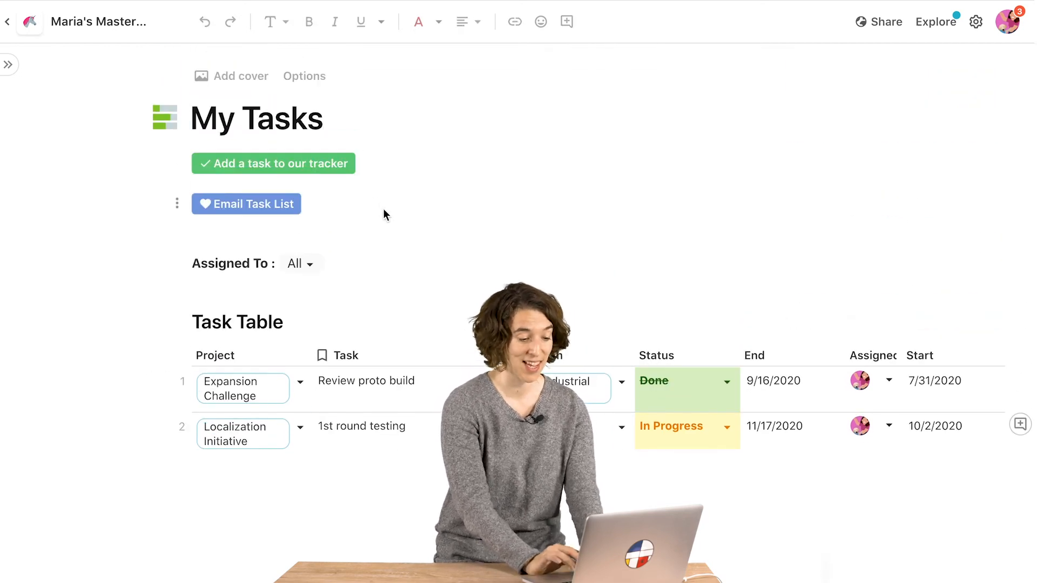